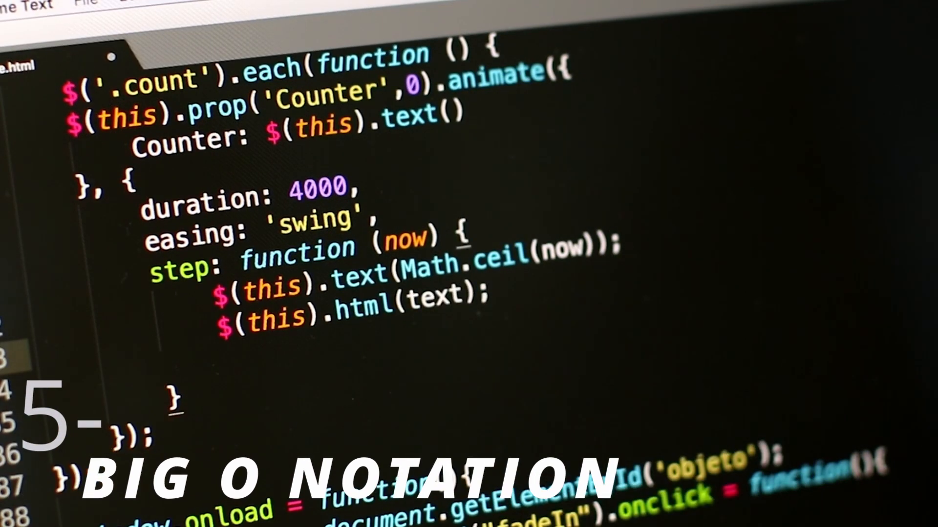
pyautogui.write('if(initial == 0)')
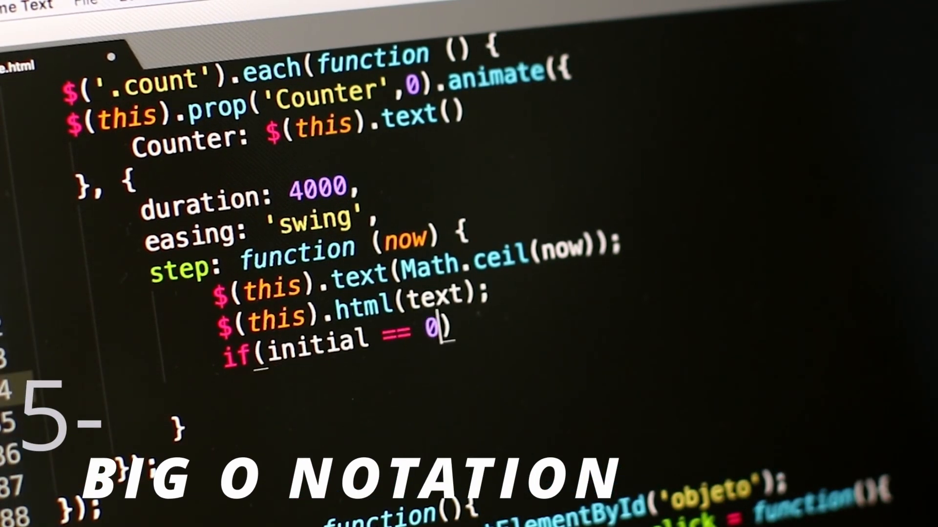